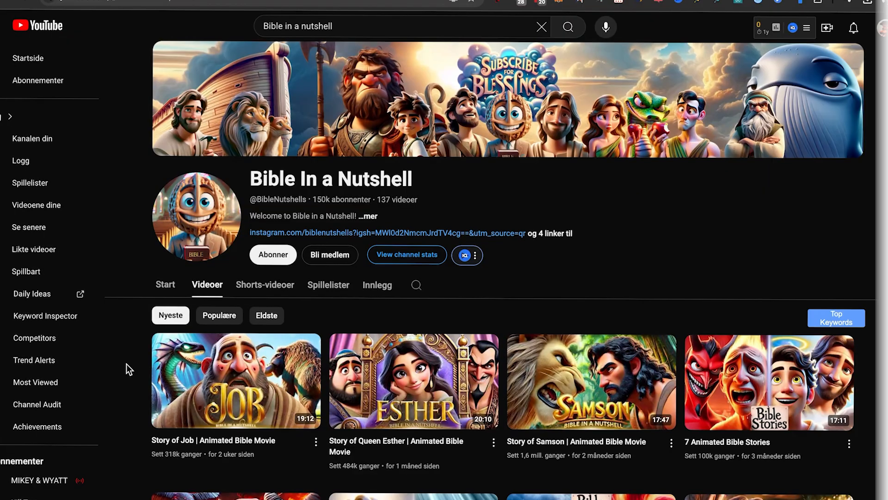
- View the Bible In a Nutshell channel's Social Blade stats with total views and estimated earnings
scroll("down", 3)
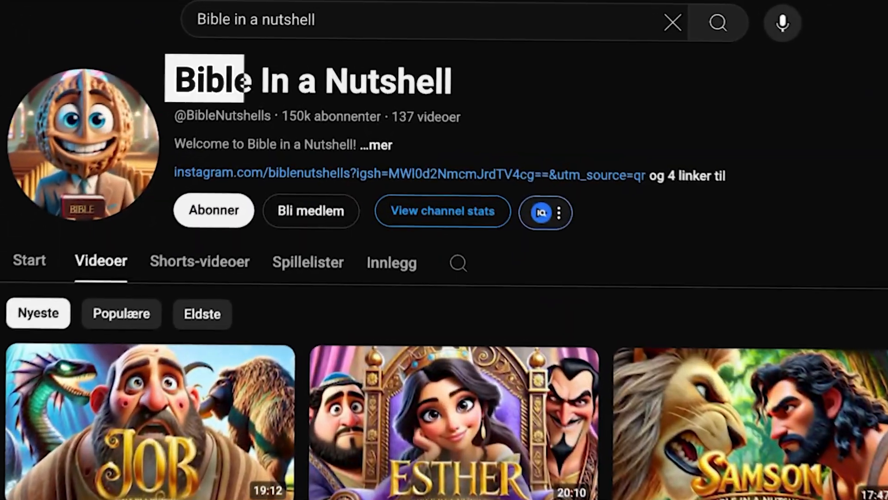
left_click(442, 211)
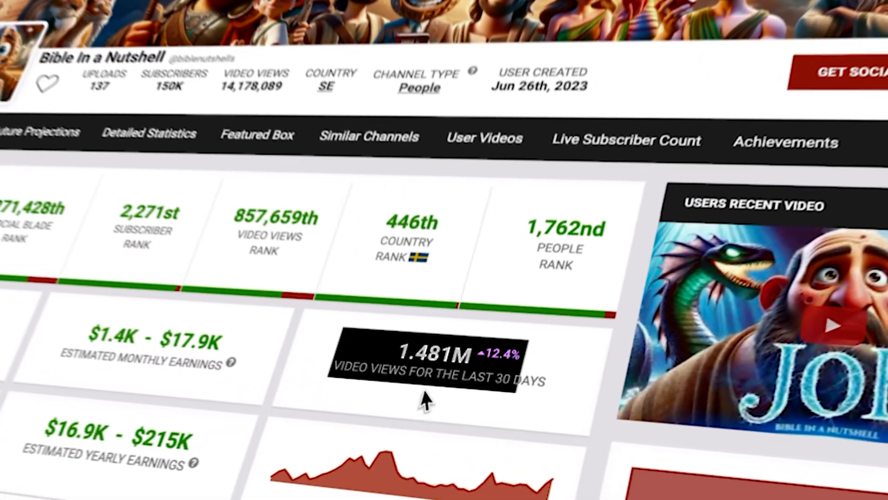
scroll("down", 3)
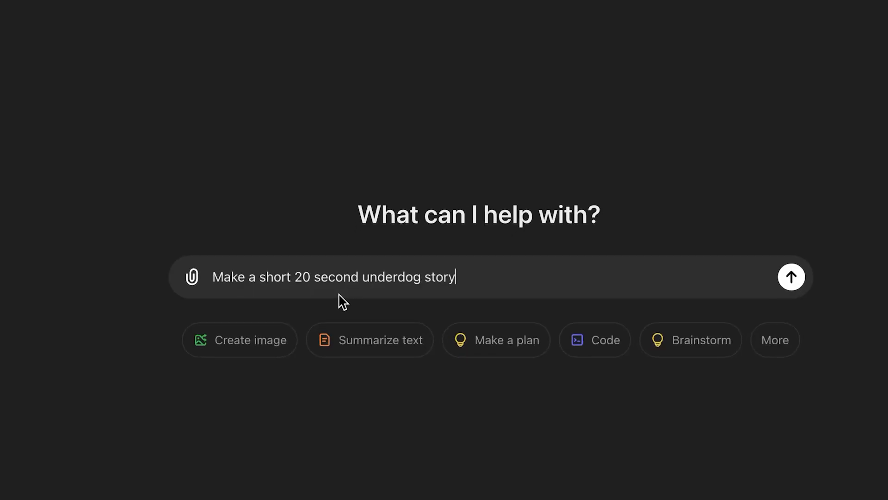
- Send the request for a short 20-second underdog story about Sam
left_click(791, 277)
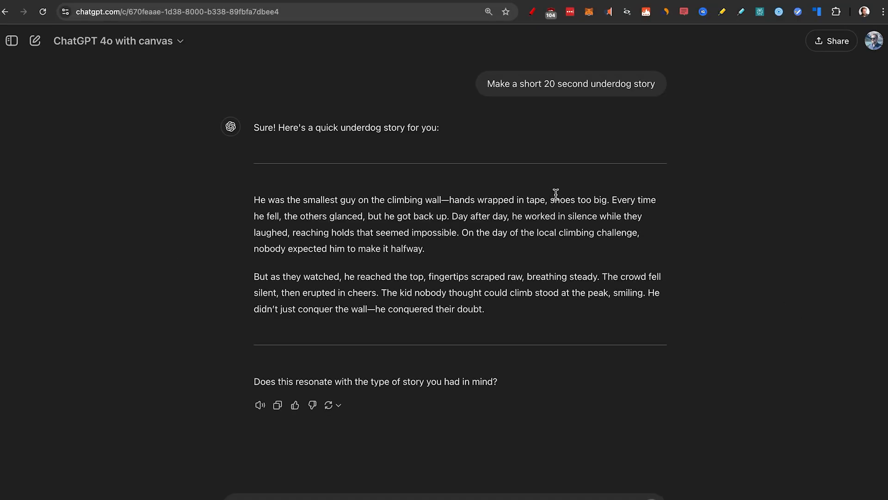
mouse_move(410, 200)
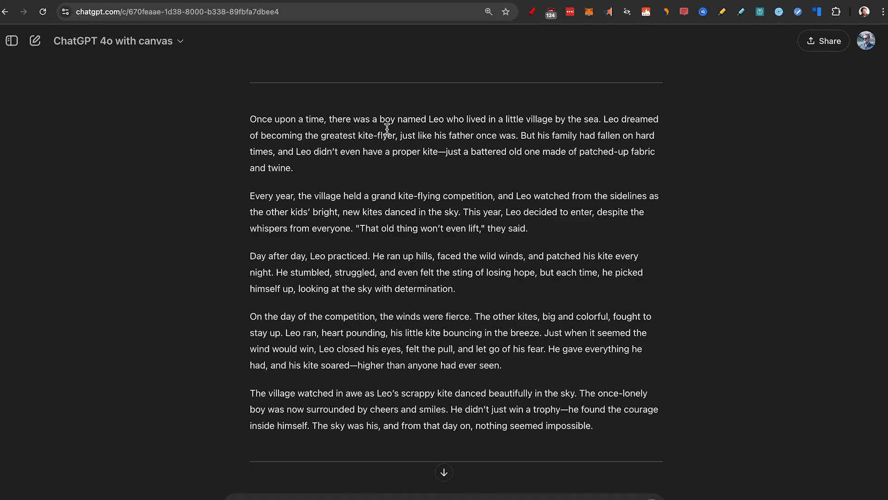
mouse_move(346, 140)
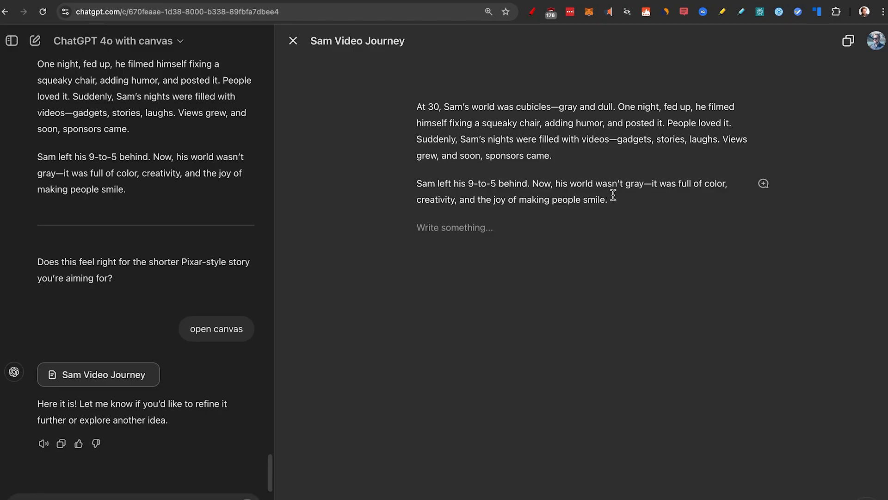
- Ask ChatGPT to rewrite the final paragraph about Sam leaving his 9-to-5 job
left_click(848, 40)
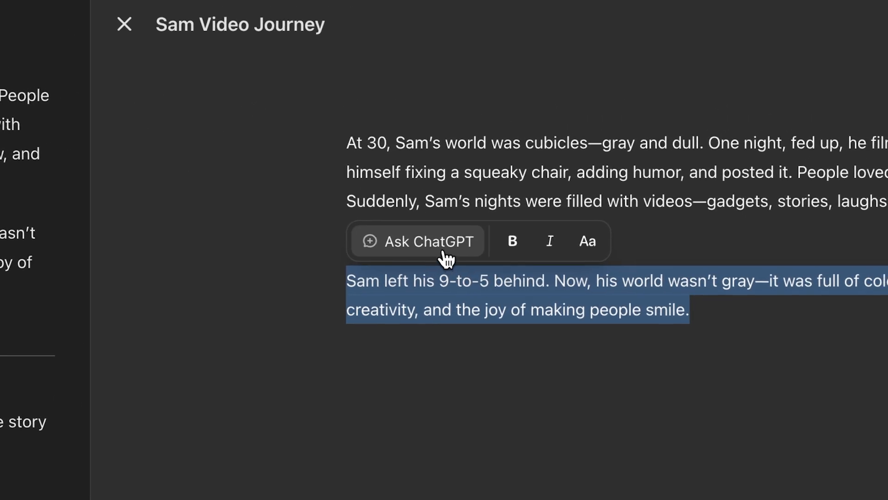
left_click(416, 241)
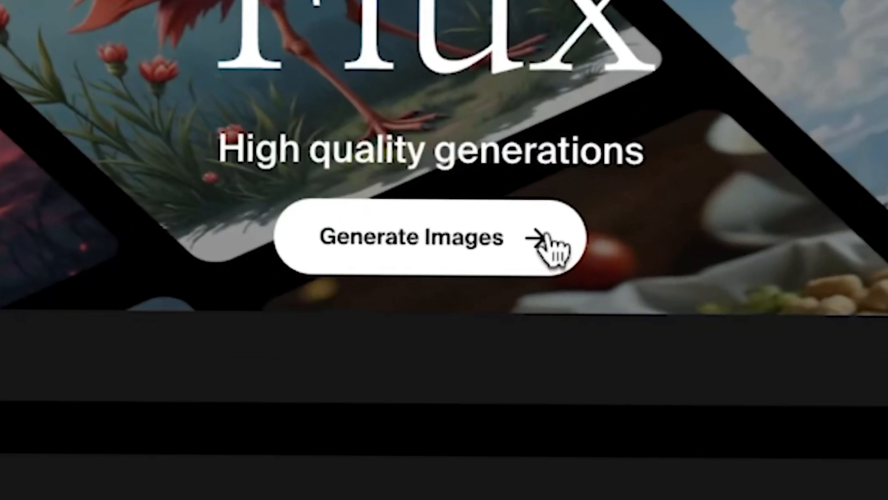
- With Krea Flux beside ChatGPT, have the story lines given bracketed scene descriptions for image prompts
left_click(412, 237)
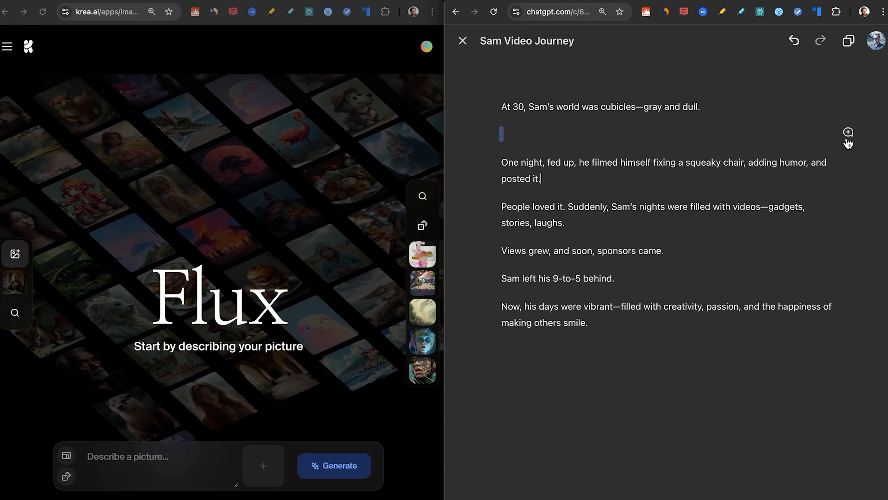
left_click(848, 132)
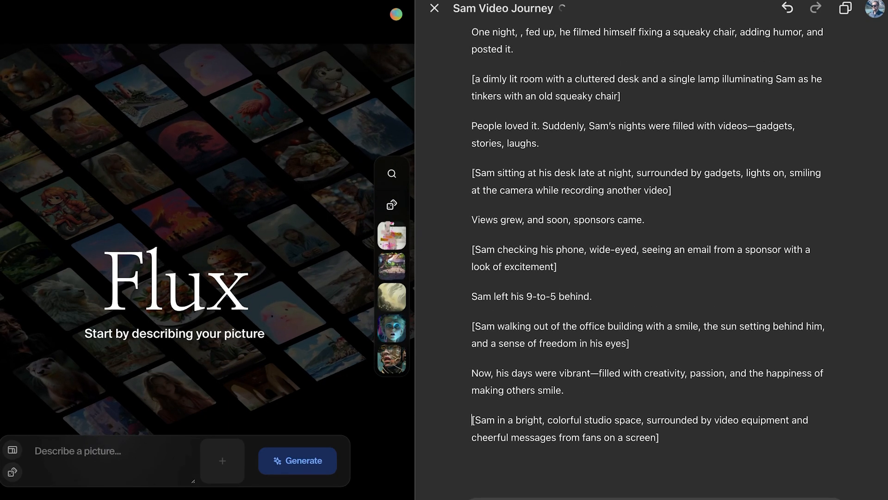
scroll("up", 3)
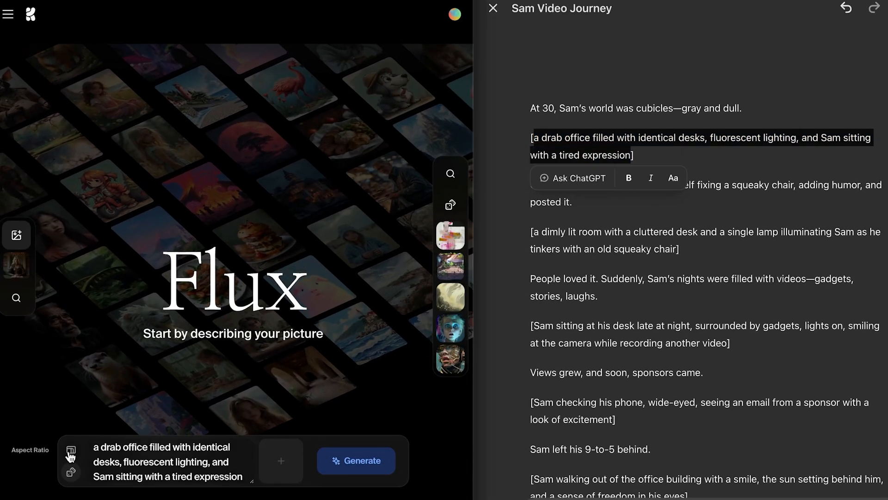
- Pick an image style from All Styles for the office prompt describing Sam as a 30 year old man
left_click(71, 450)
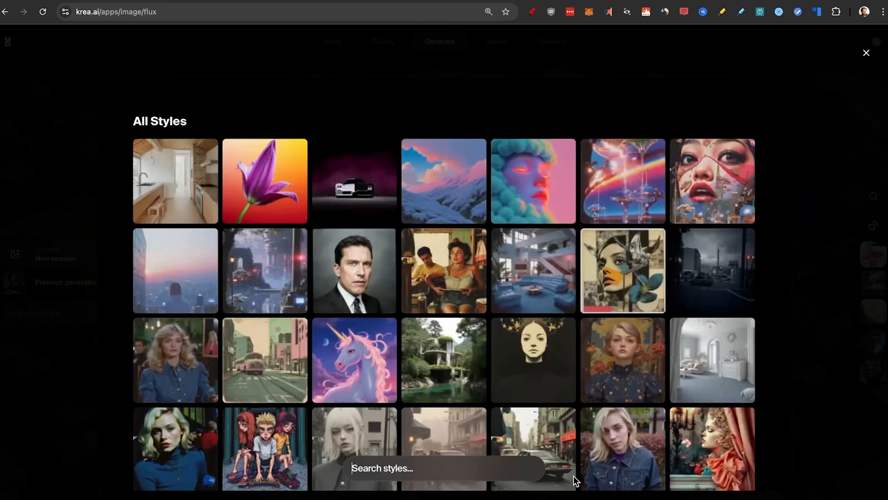
mouse_move(480, 336)
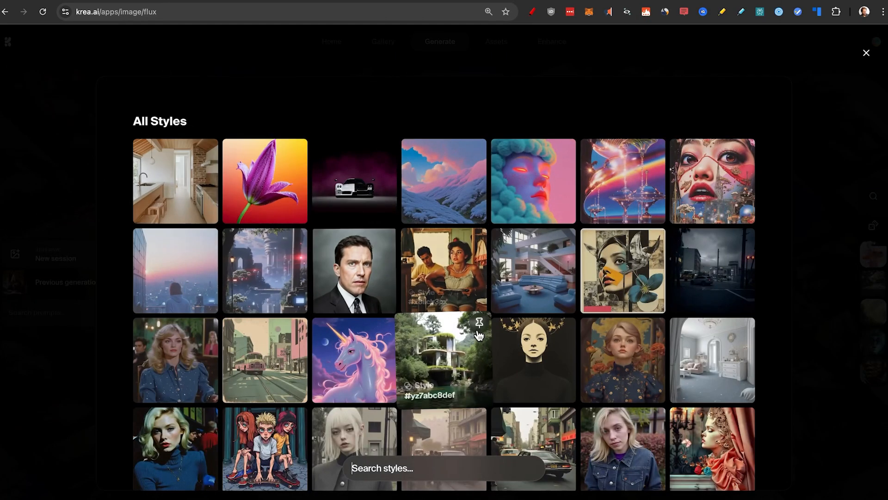
scroll("down", 3)
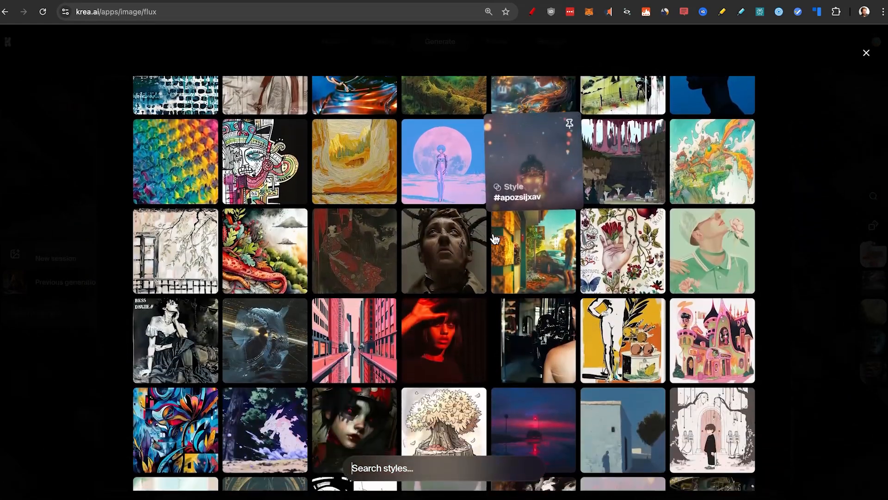
scroll("down", 3)
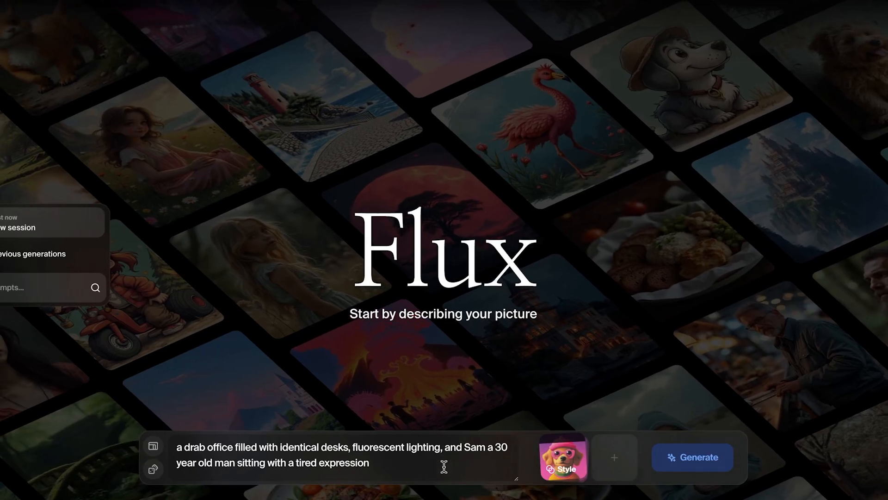
- Generate the office scene, then 'in the style of pixar 3d animation' hands-on-gadget closeup images
left_click(692, 456)
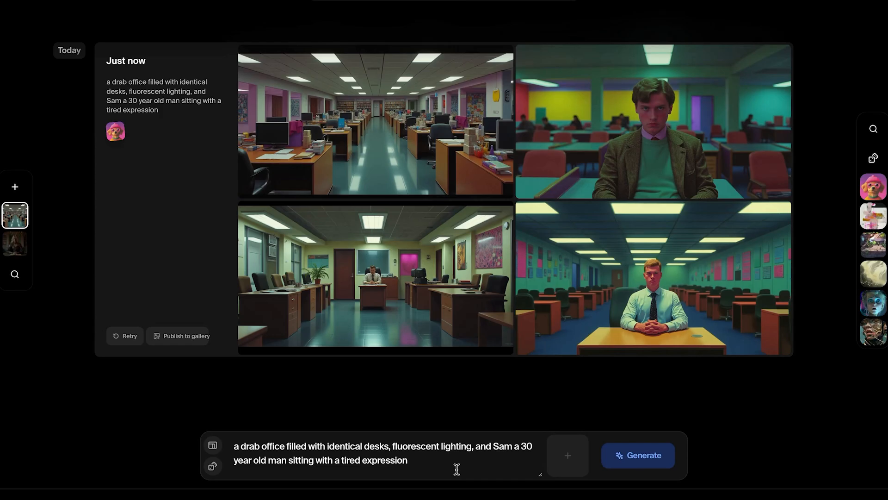
scroll("down", 3)
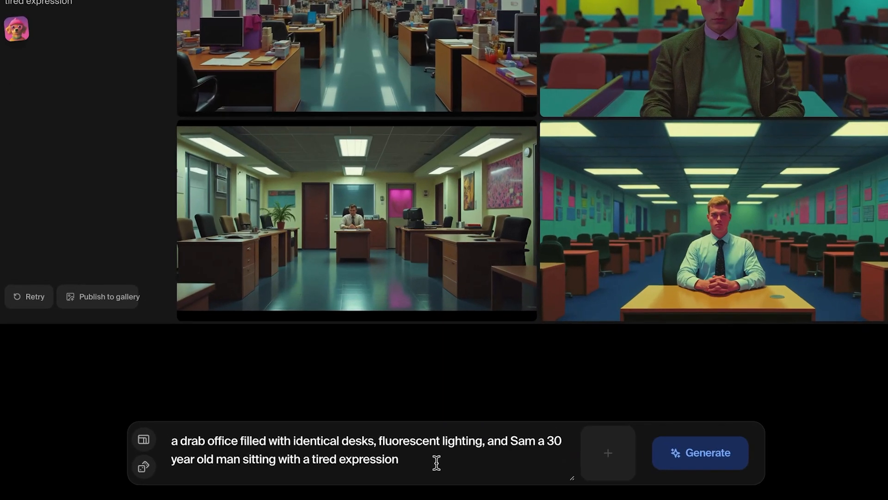
type("in the style of pixar 3d animation")
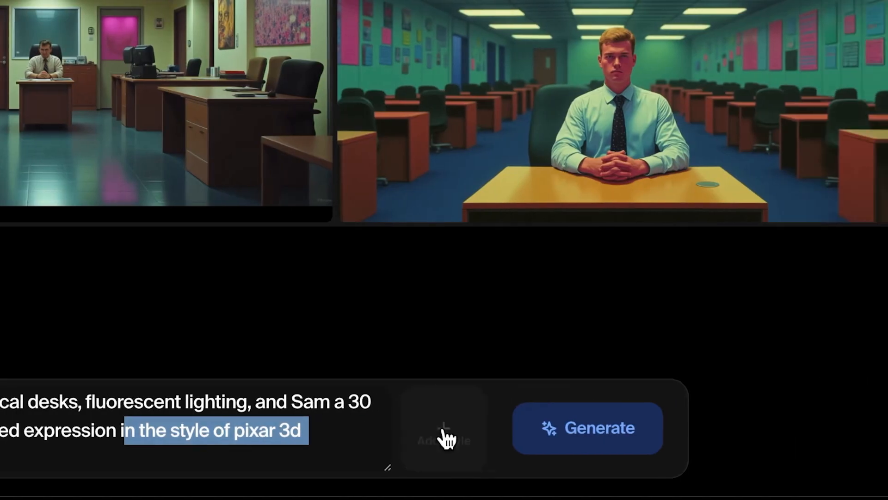
left_click(587, 428)
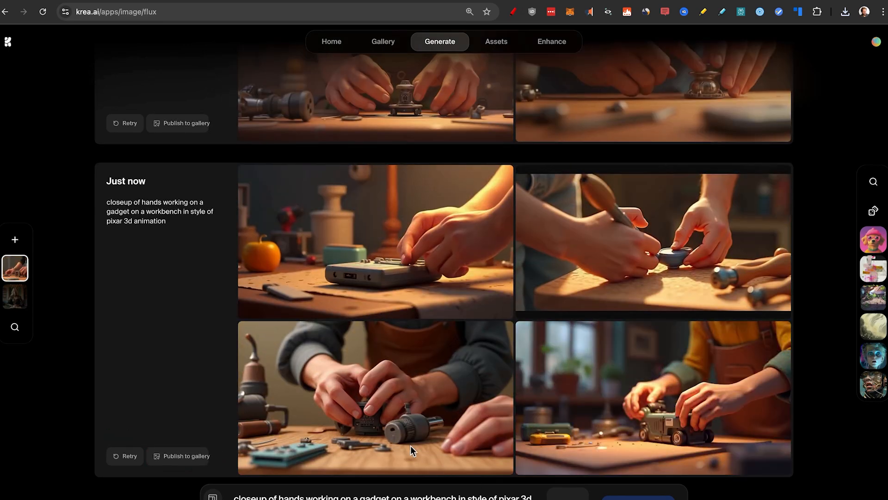
mouse_move(379, 440)
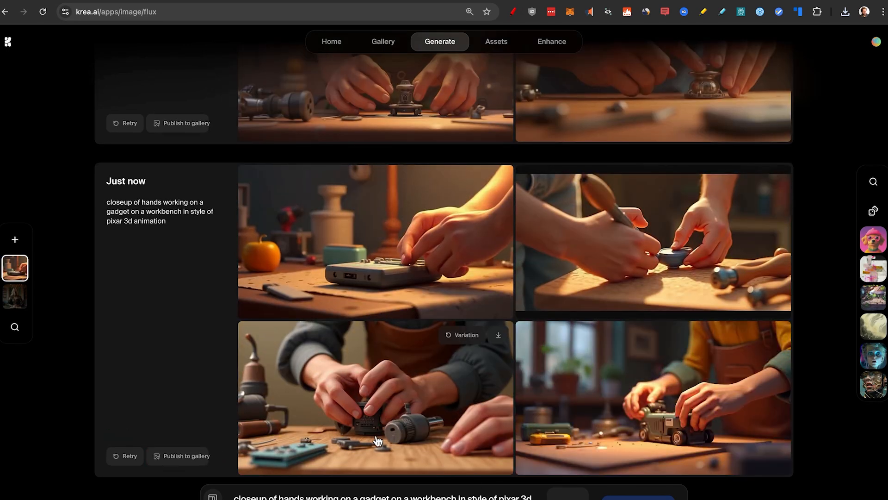
left_click(637, 463)
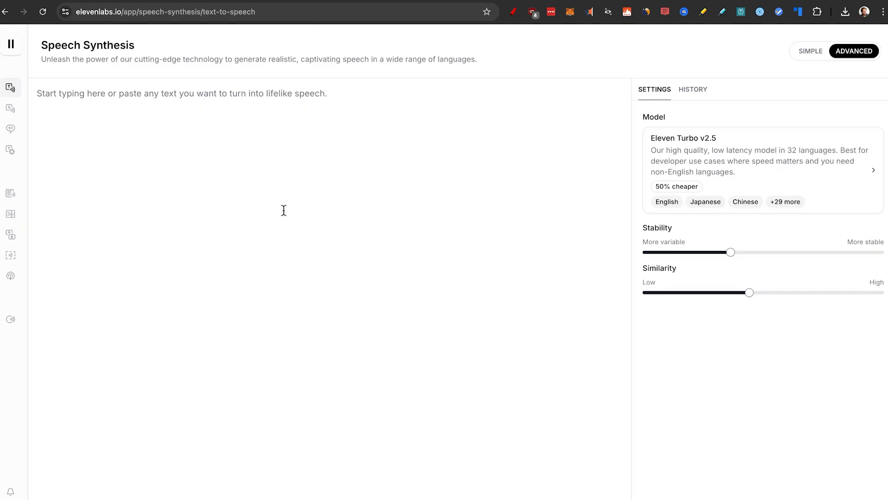
- Enter 'At 30, Sam's world was cubicles—gray and dull.' and preview the Boston Bob voice in the Voice Library
type("At 30, Sam's world was cubicles—gray and dull.")
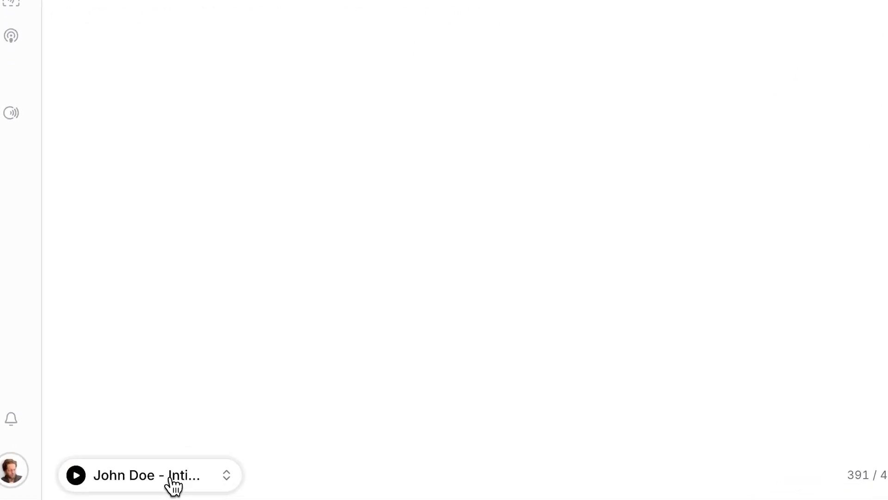
left_click(150, 474)
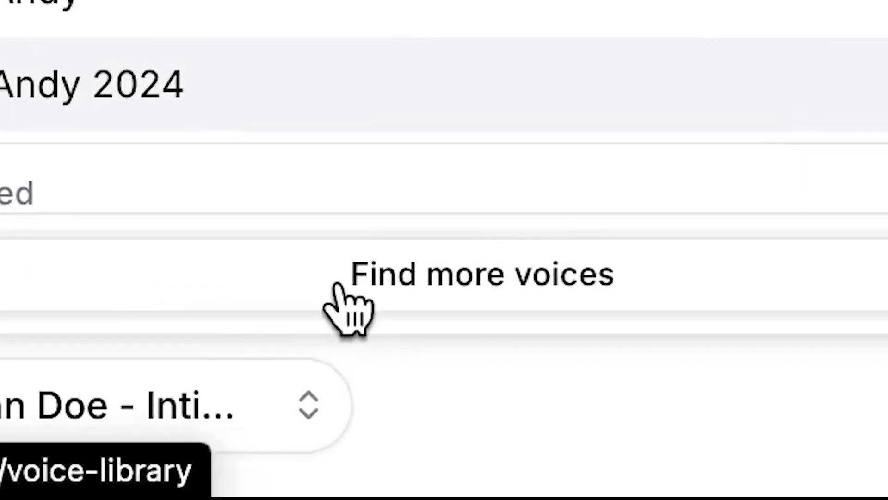
left_click(481, 275)
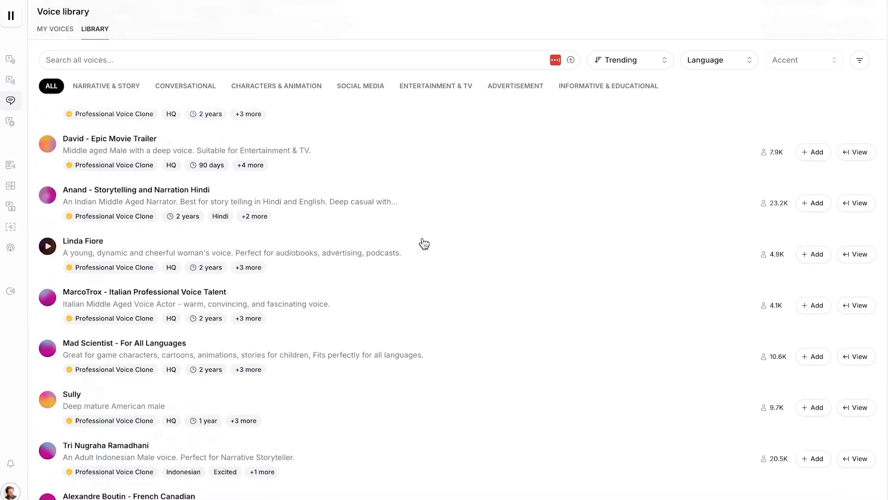
scroll("up", 3)
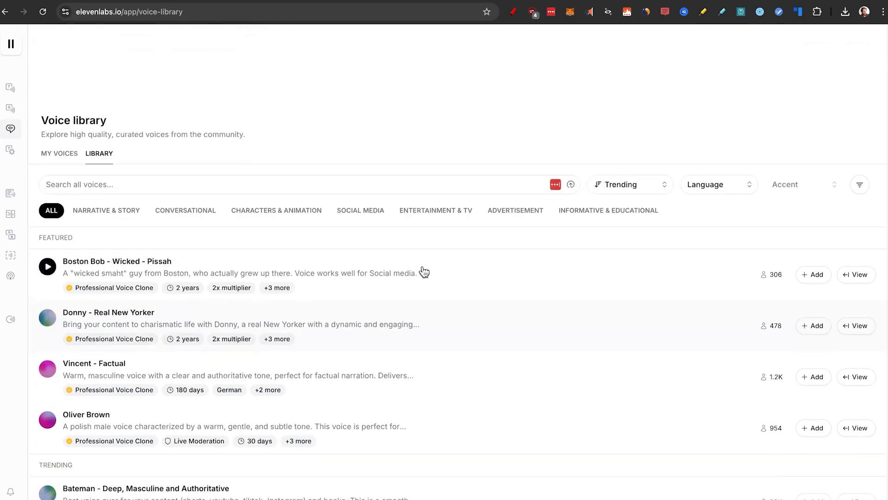
left_click(47, 266)
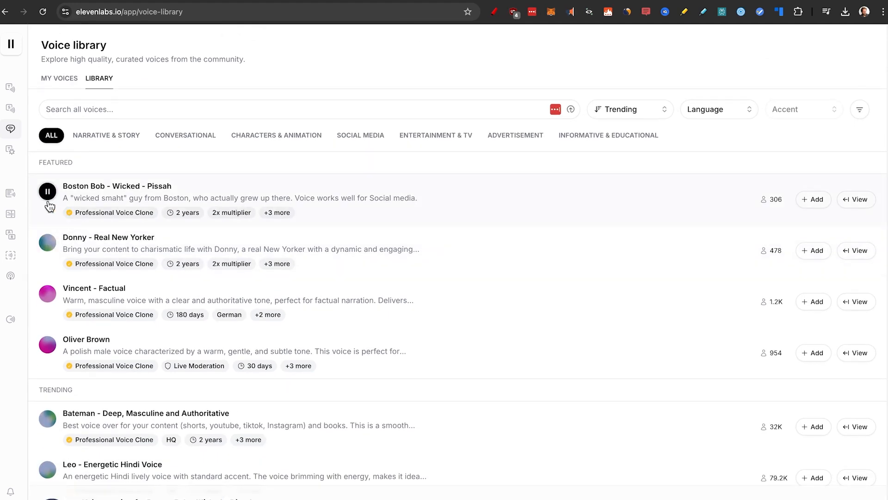
left_click(48, 190)
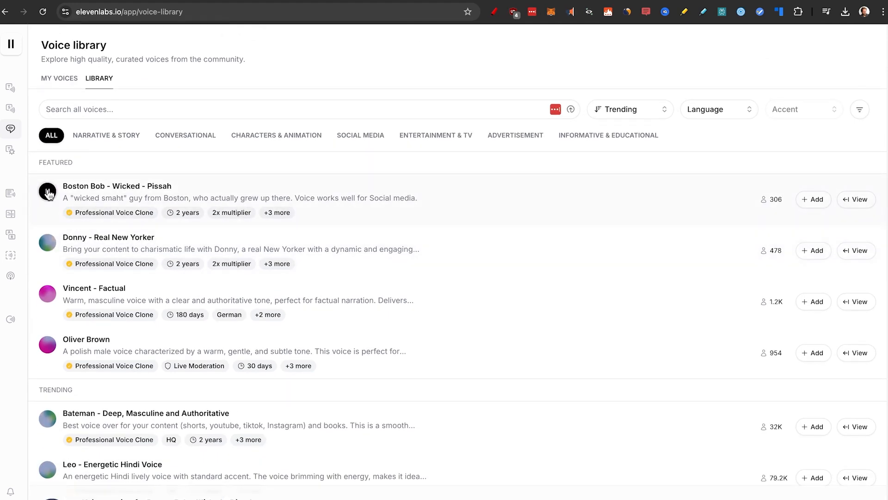
mouse_move(47, 243)
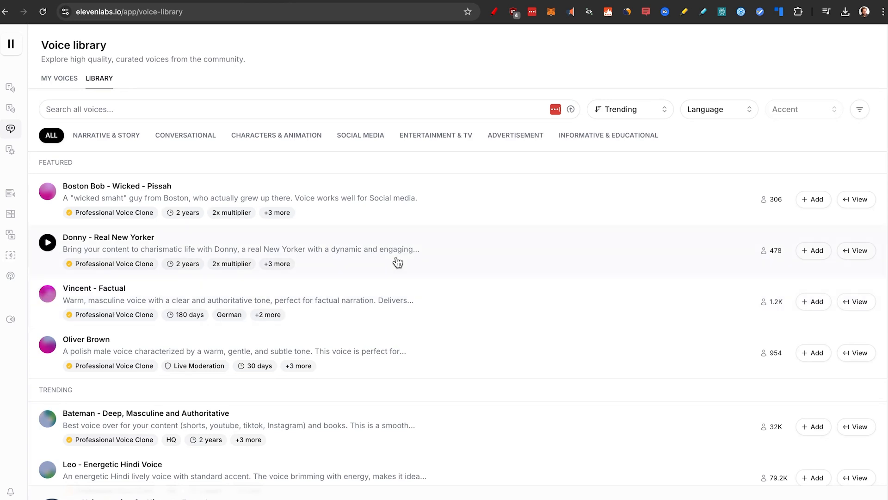
- Audition the Bateman voice and browse further community voices toward Tom trailer narrator
scroll("down", 3)
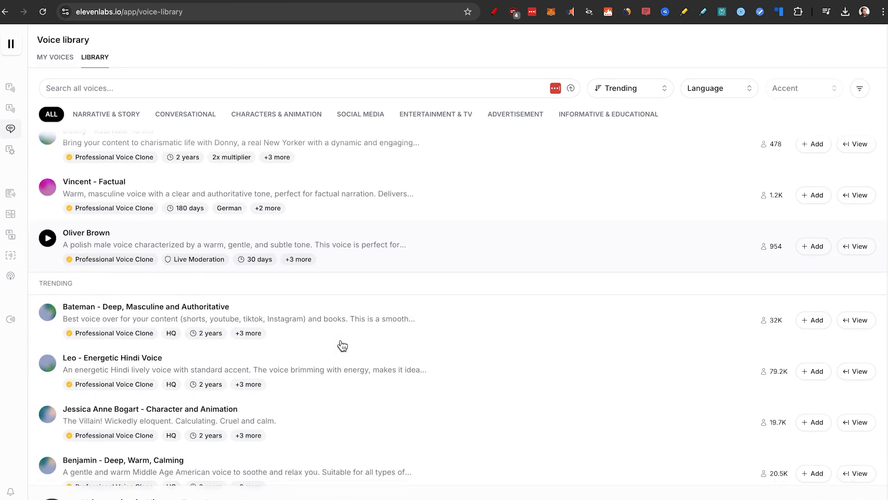
left_click(48, 311)
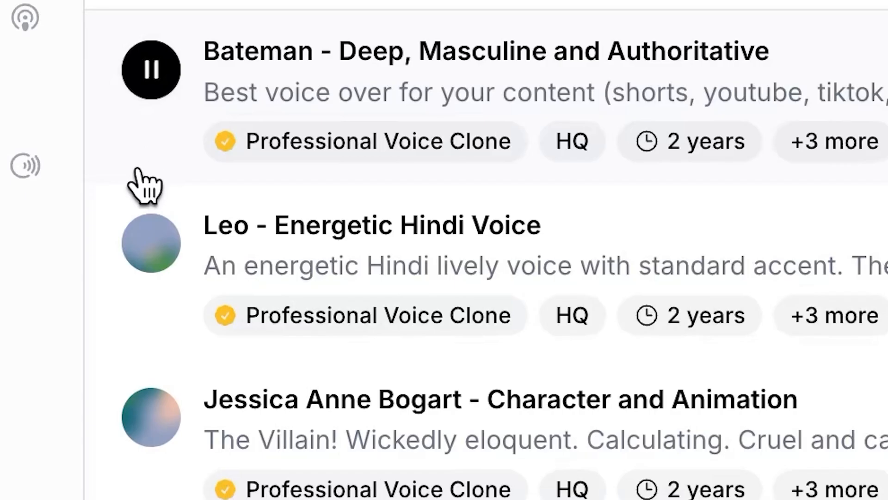
mouse_move(151, 244)
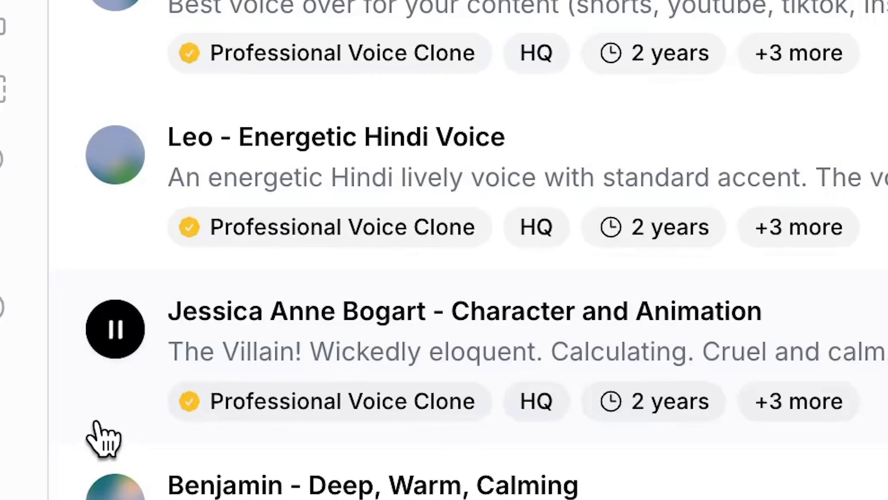
scroll("down", 3)
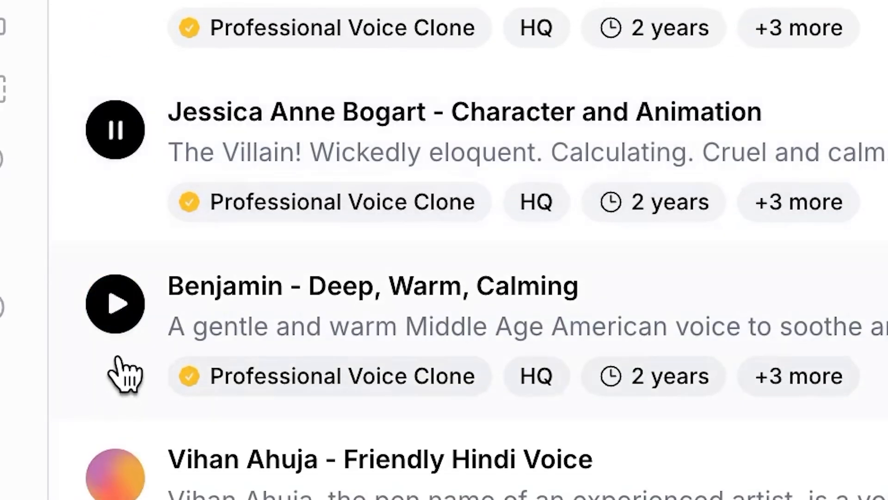
scroll("down", 3)
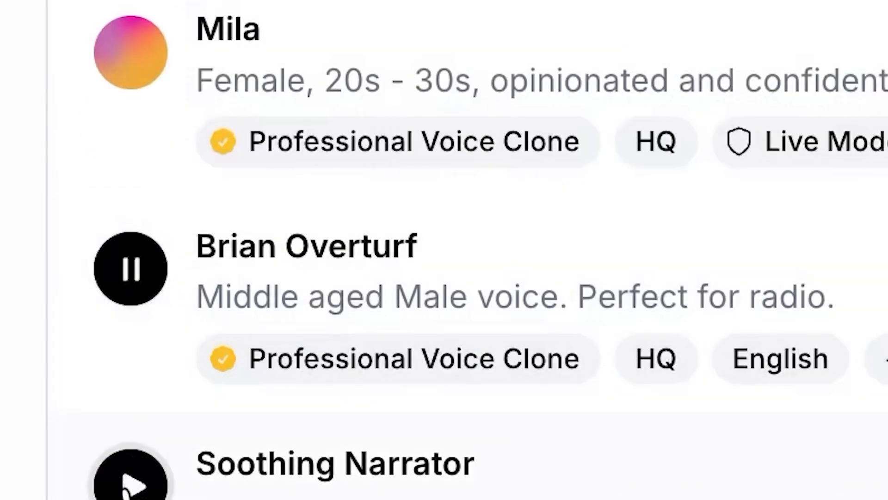
scroll("down", 3)
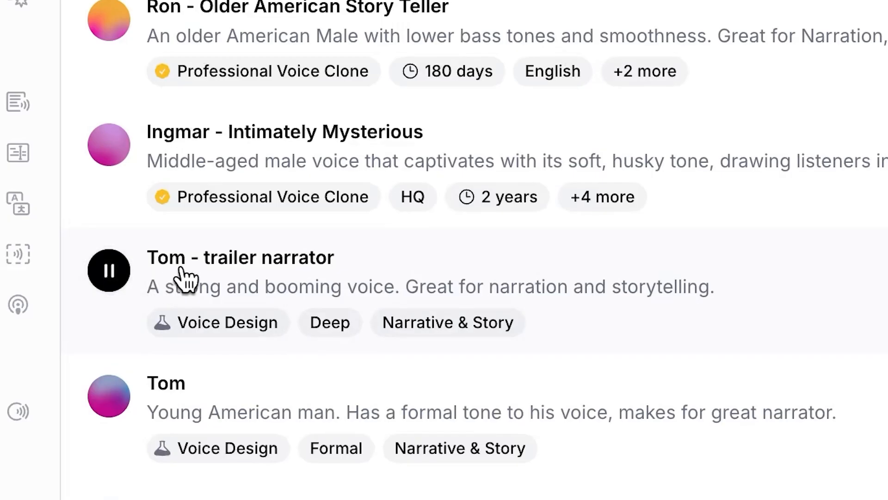
mouse_move(370, 285)
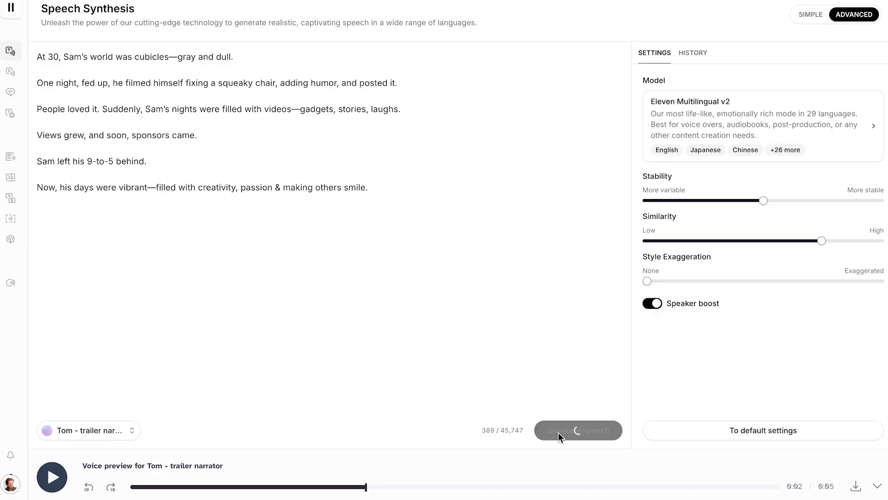
- Generate the story narration in the Matilda voice, pause it and view the History of generations
left_click(577, 430)
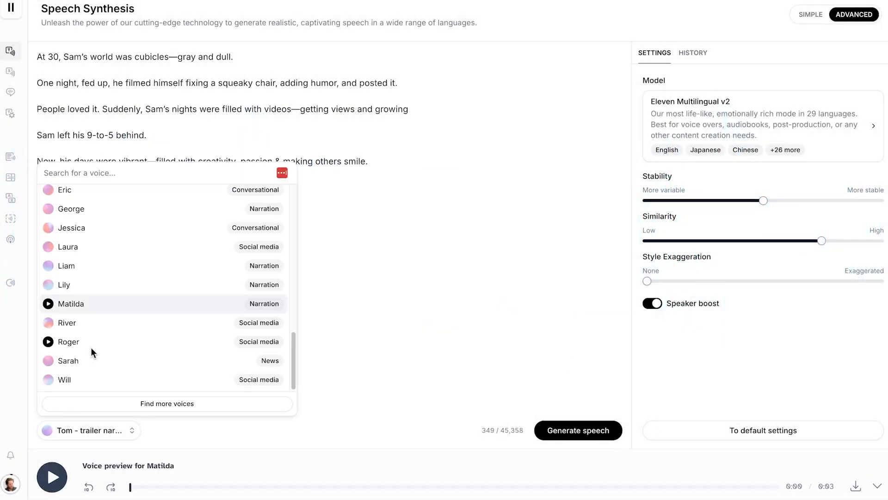
left_click(72, 304)
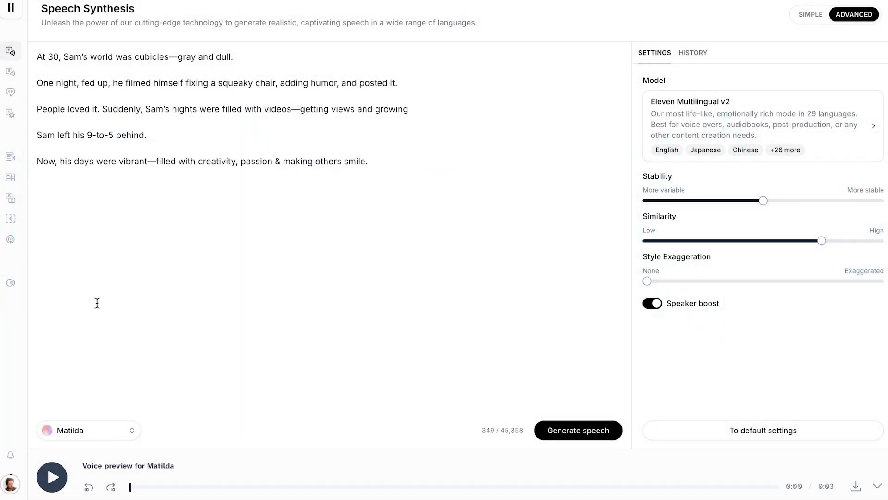
left_click(578, 430)
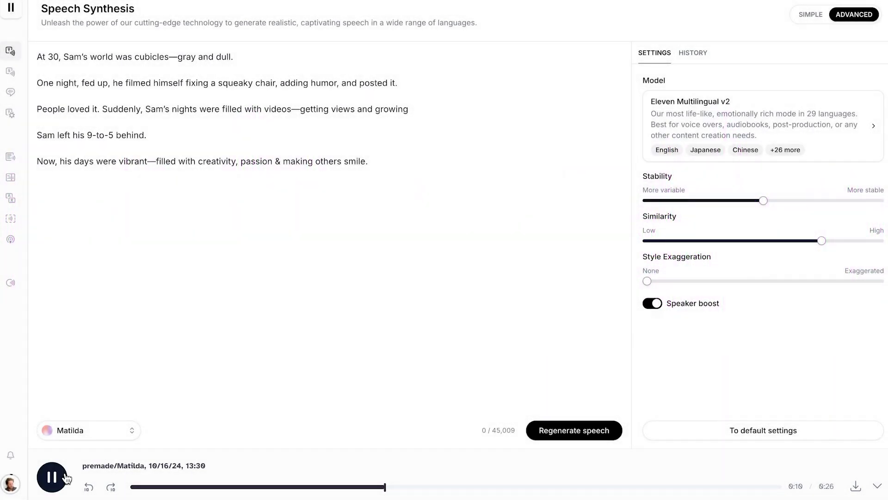
left_click(692, 52)
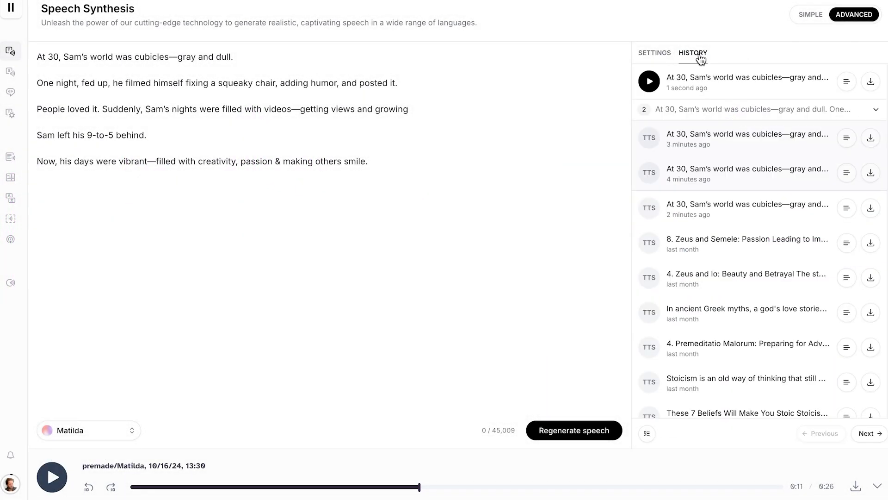
left_click(649, 82)
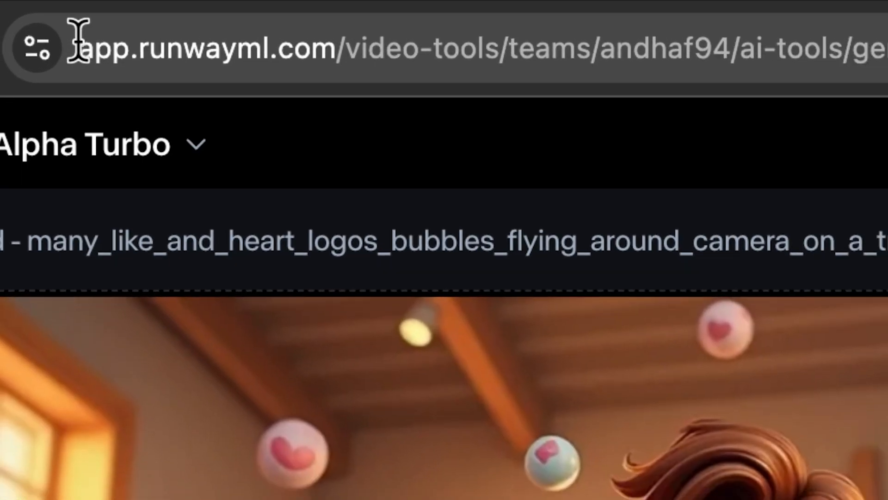
- Return to the Runway Gen-3 Alpha Turbo session with the heart-bubble workshop clip
left_click(595, 21)
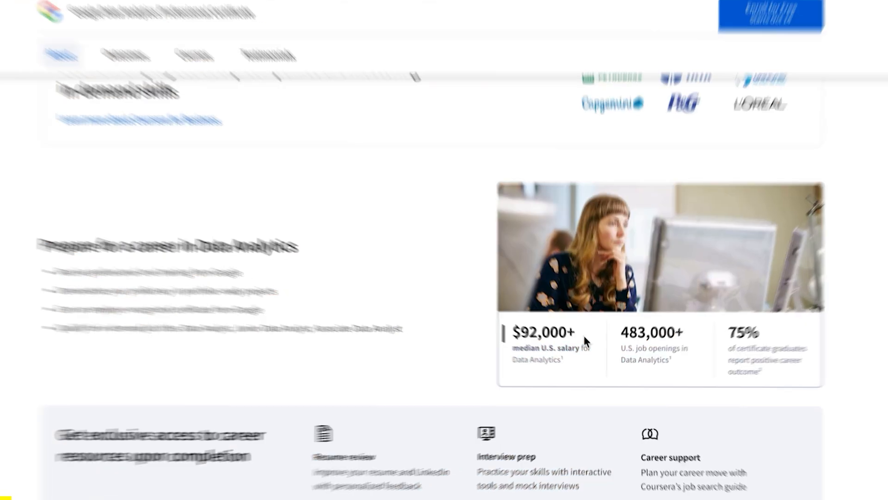
- Scroll the Google Data Analytics certificate page from overview through the eight-course series to testimonials
scroll("up", 3)
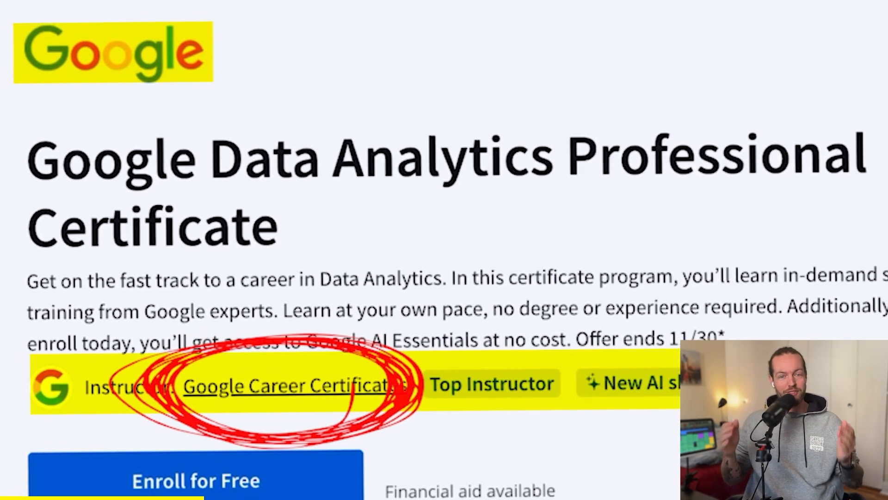
scroll("down", 3)
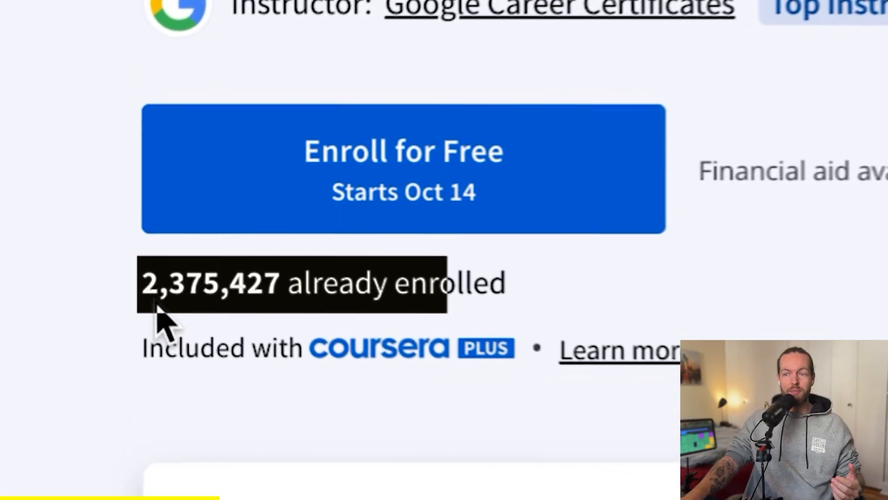
scroll("down", 3)
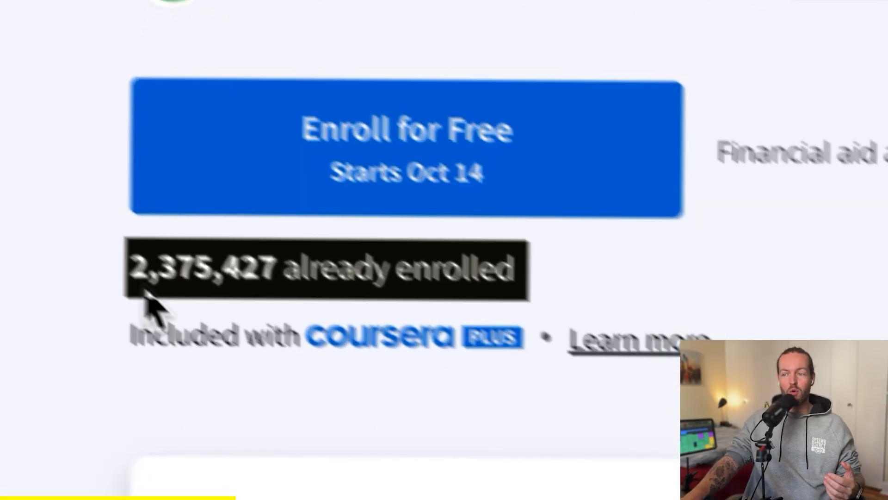
scroll("down", 3)
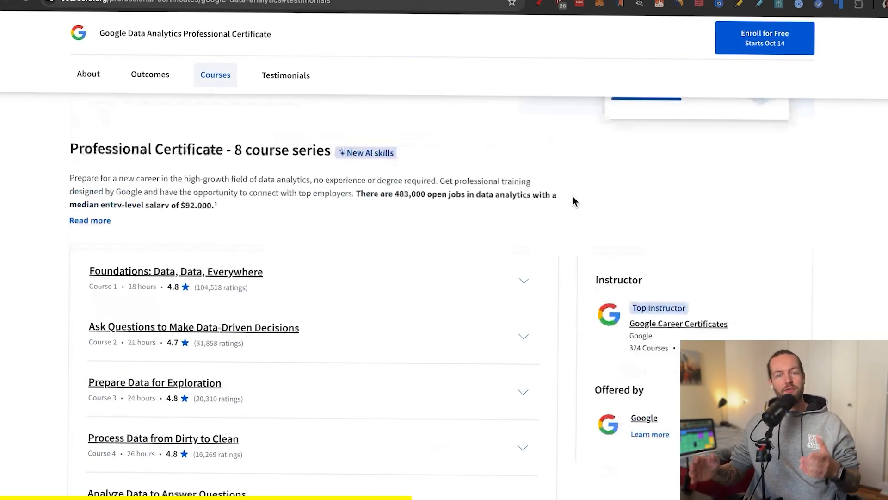
scroll("up", 3)
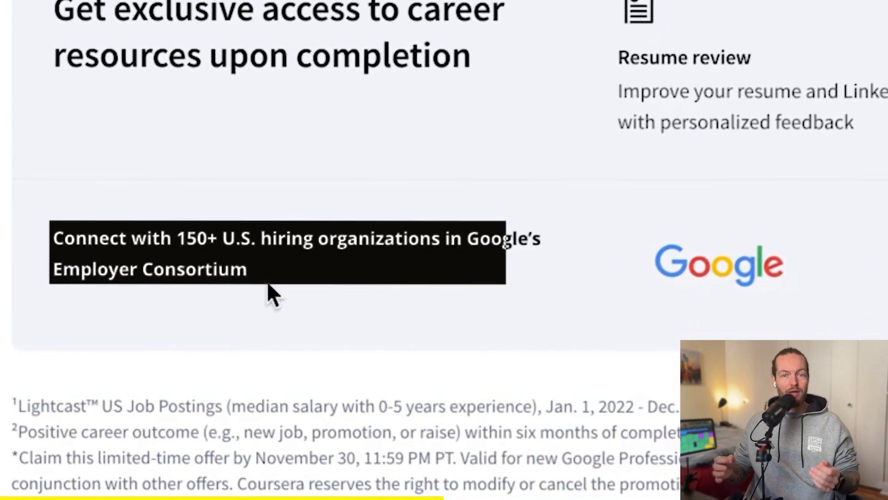
scroll("down", 3)
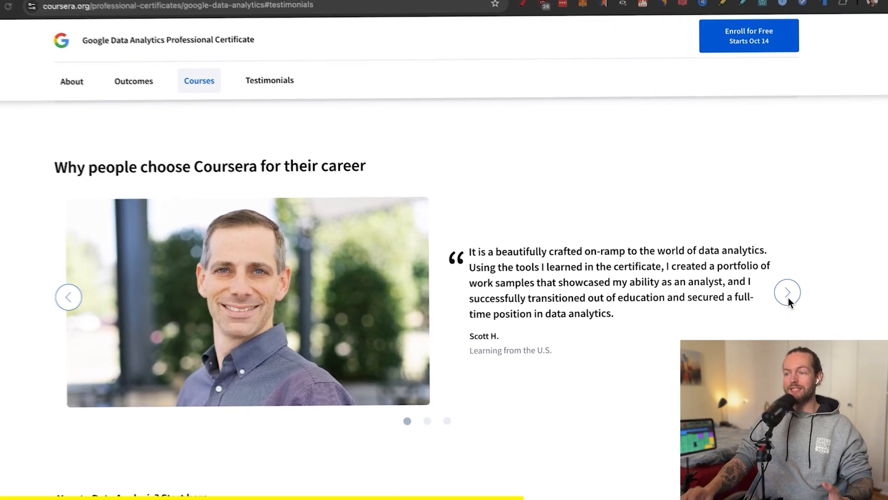
- Advance the testimonial carousel twice so the third learner story is showing
left_click(786, 292)
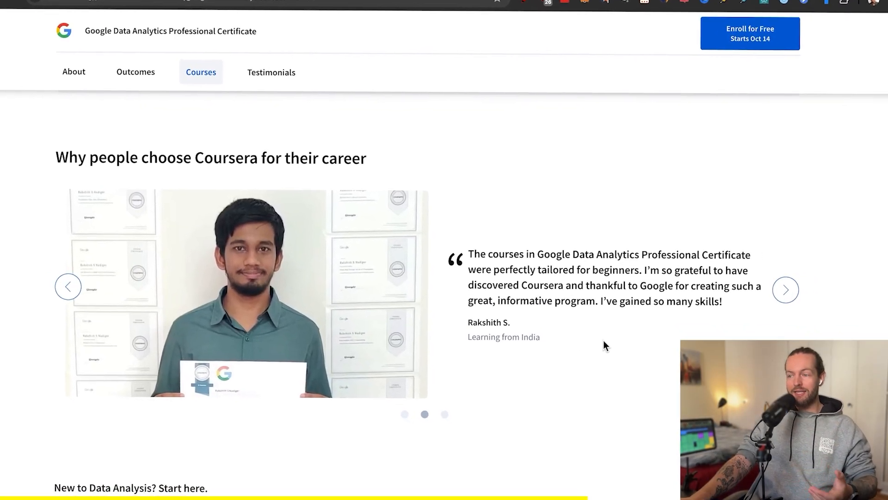
left_click(785, 289)
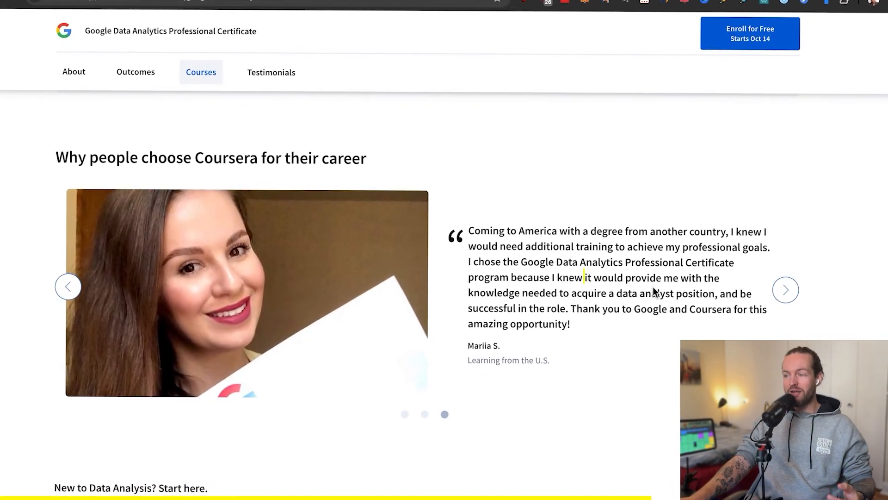
left_click(750, 33)
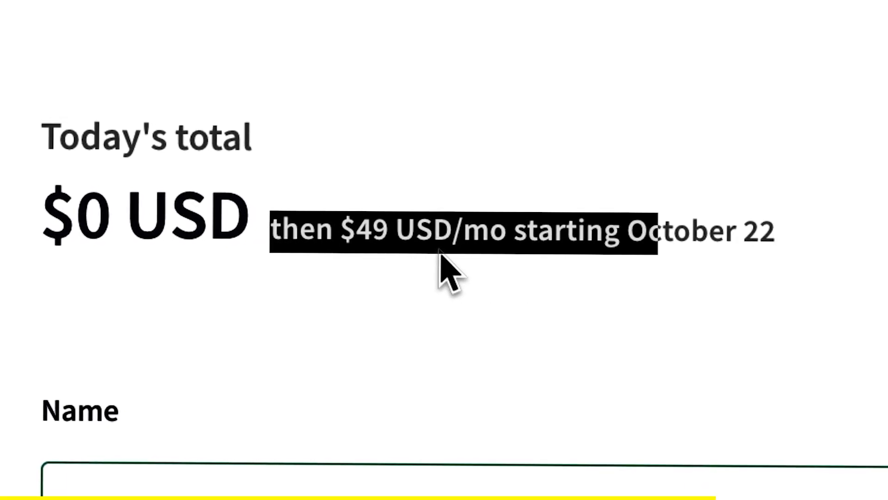
- Review the checkout total of $0 USD today then $49 USD/mo, then switch to the Kling AI tab
scroll("up", 3)
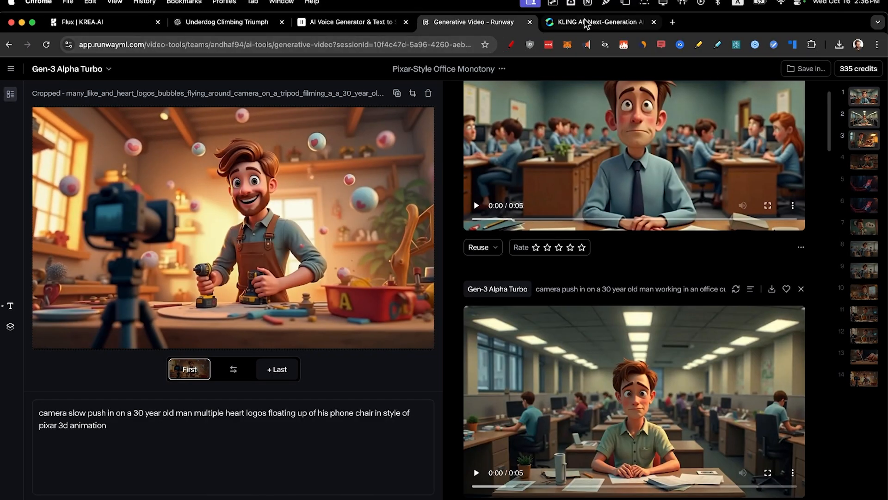
left_click(595, 22)
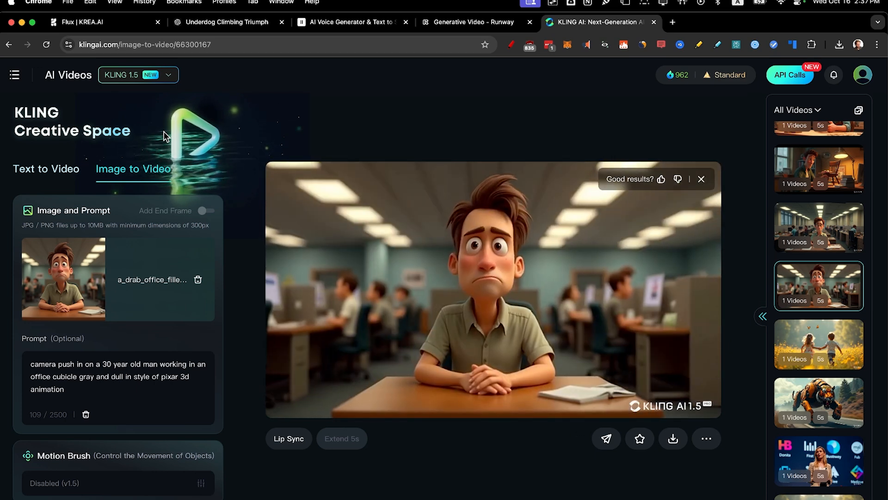
left_click(472, 22)
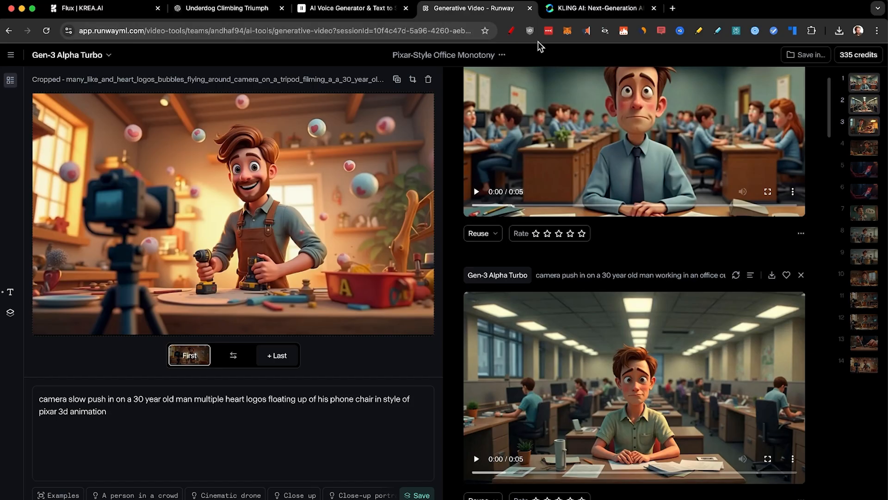
left_click(595, 10)
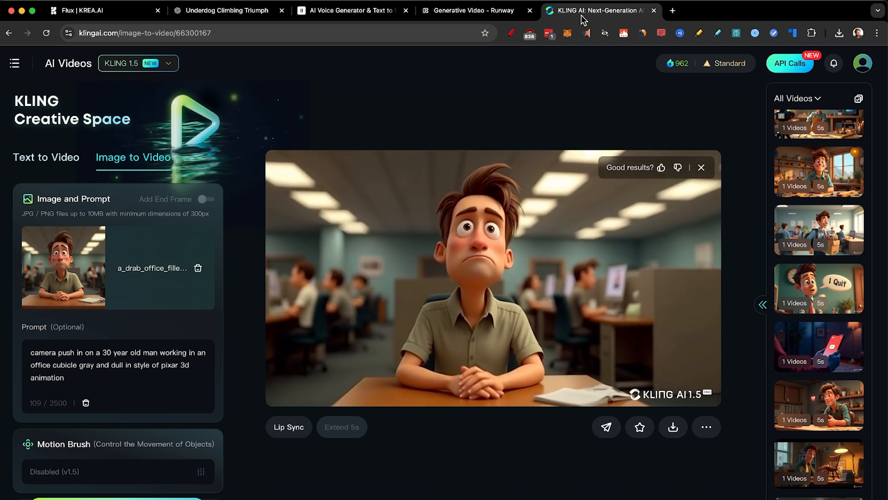
left_click(818, 317)
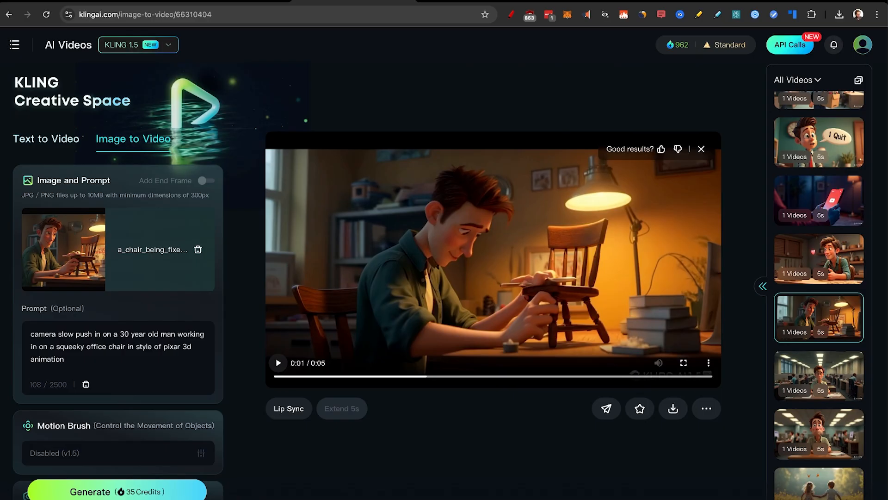
- Play the man-carrying-a-box clip full screen, then return to the Runway session
left_click(684, 363)
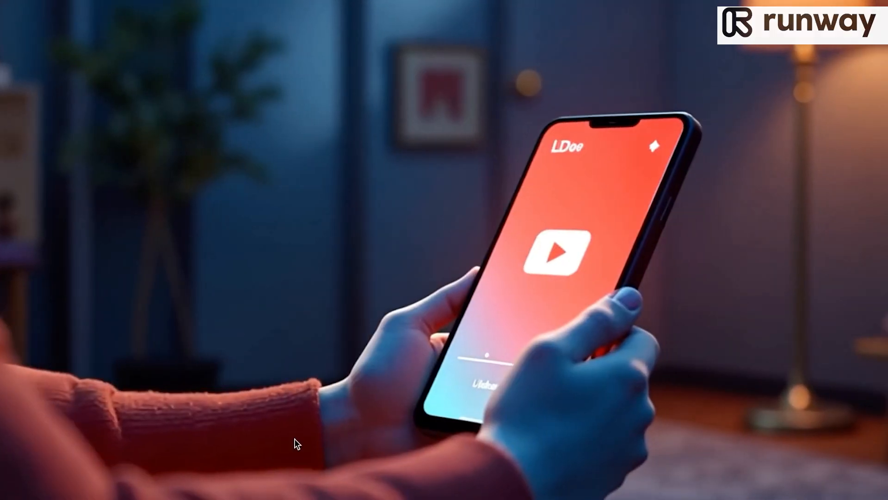
key("f")
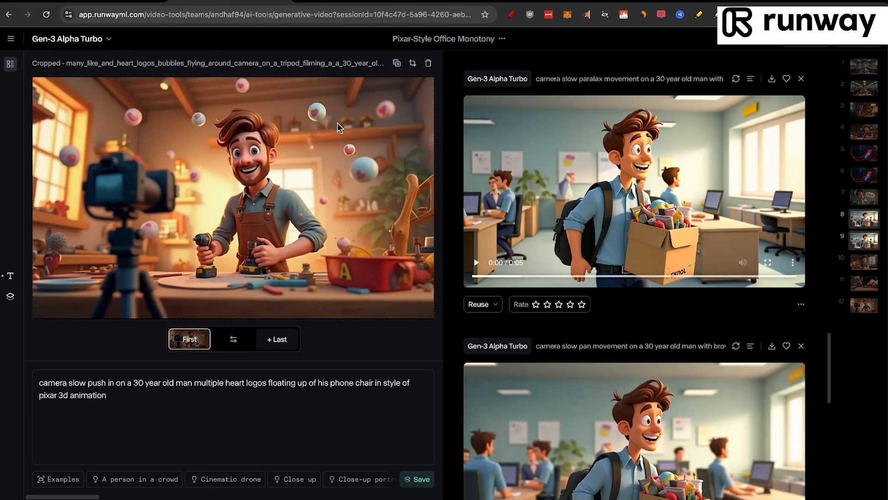
- Scroll the session feed to the 'camera slow zoom in on hands' generation
left_click(767, 262)
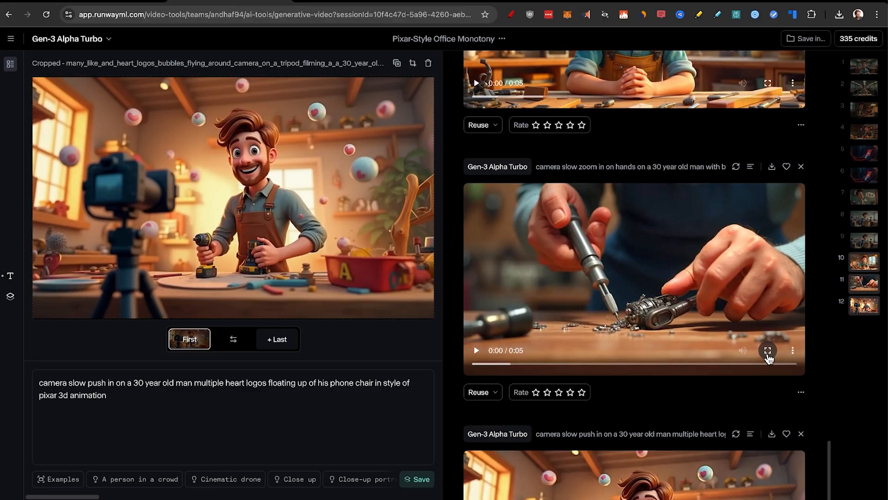
- Preview the heart-bubbles craftsman clip large, then pause it
left_click(767, 350)
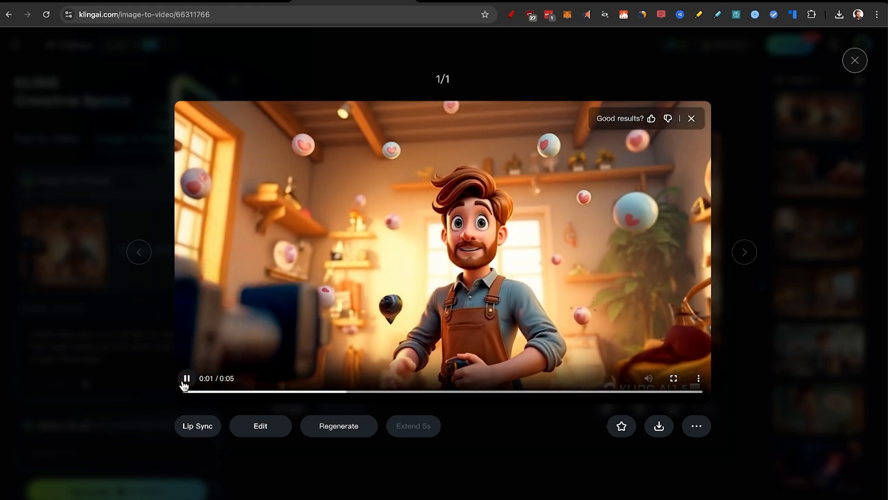
left_click(854, 60)
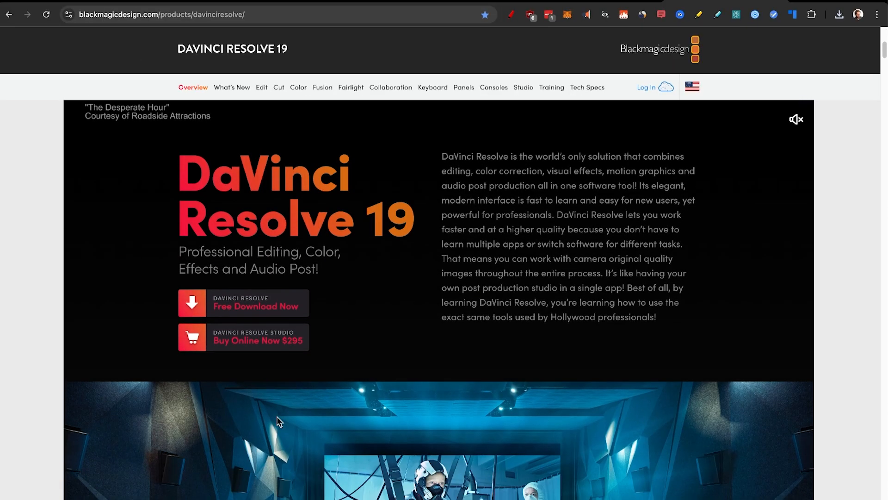
- Scroll the DaVinci Resolve 19 overview page with its free download offer
scroll("down", 3)
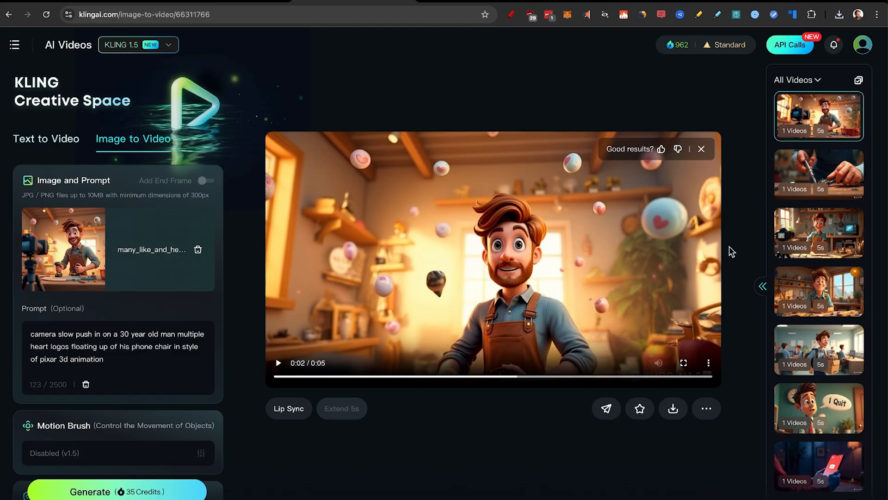
mouse_move(833, 347)
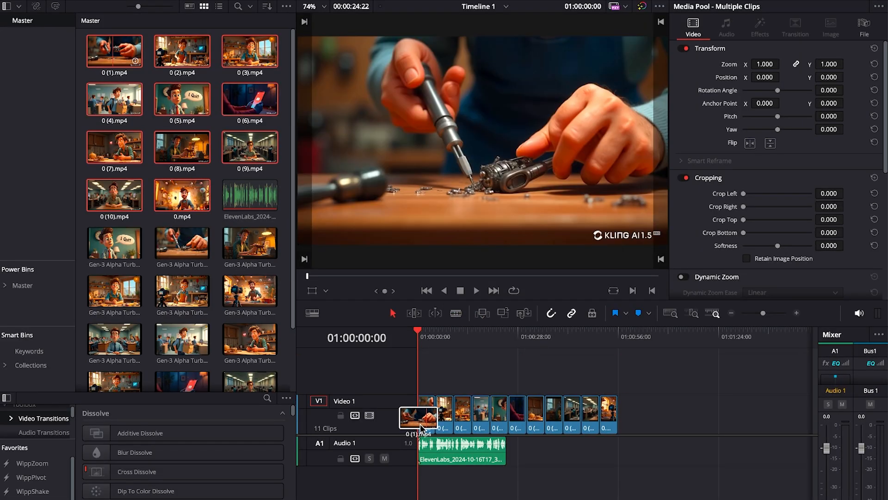
- Stack the AI clips over the narration and jump to the workshop scene near 18 seconds
scroll("down", 3)
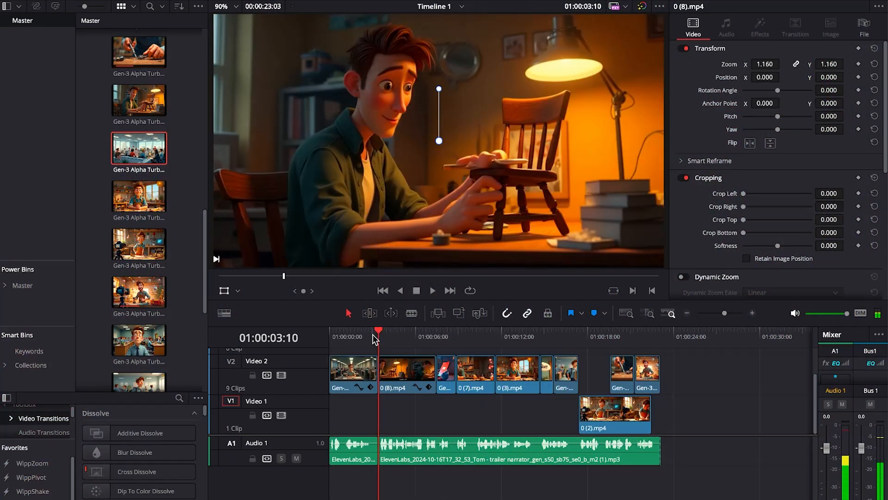
left_click(555, 332)
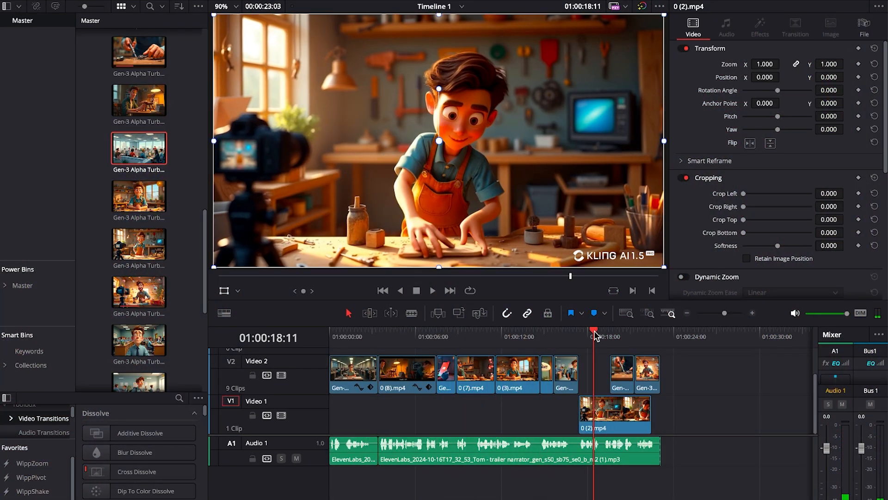
mouse_move(440, 342)
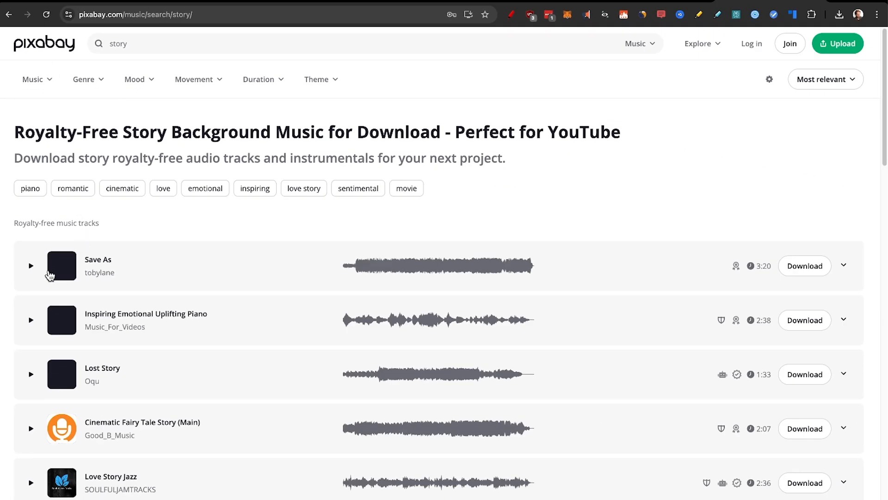
- Preview and download 'Which Path to Take?' and confirm the MP3 finished downloading
left_click(30, 266)
type("pixar")
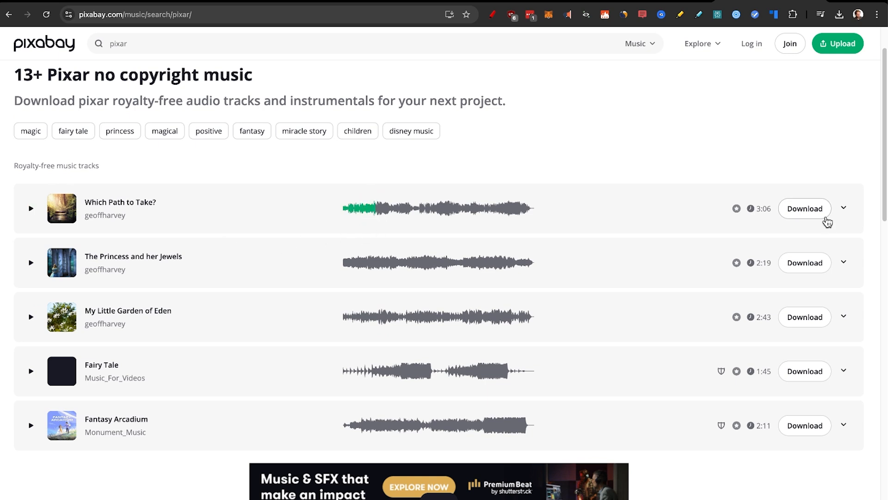
left_click(804, 208)
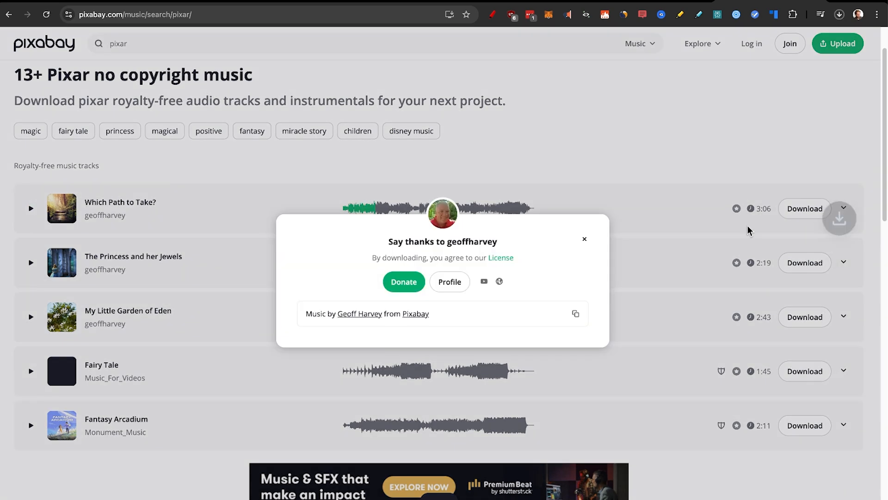
left_click(839, 15)
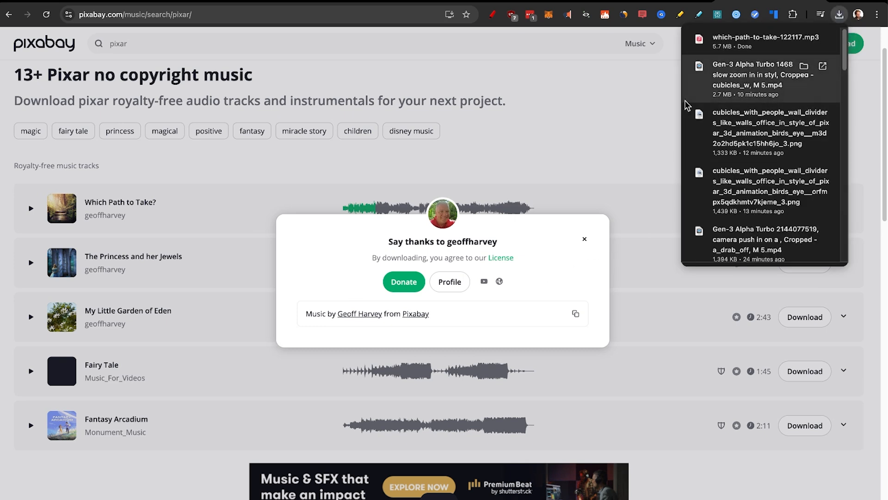
mouse_move(656, 113)
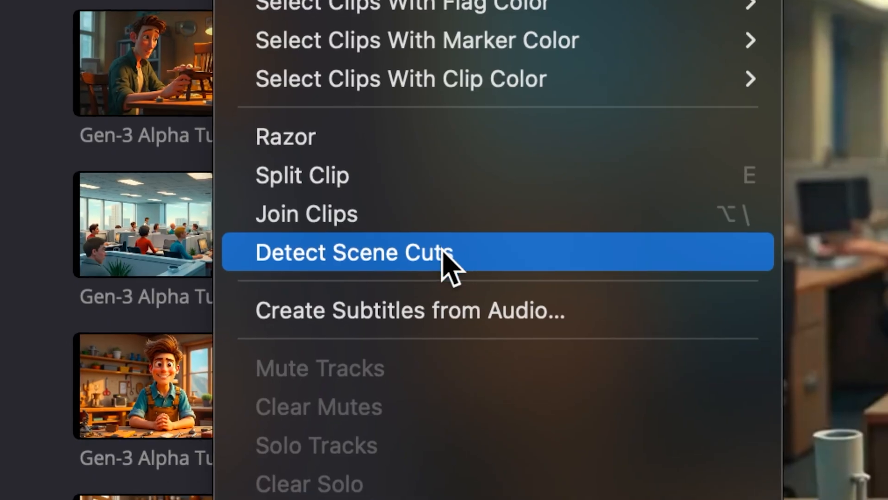
- Create subtitles from the narration audio and give the subtitle track a drop shadow
left_click(410, 310)
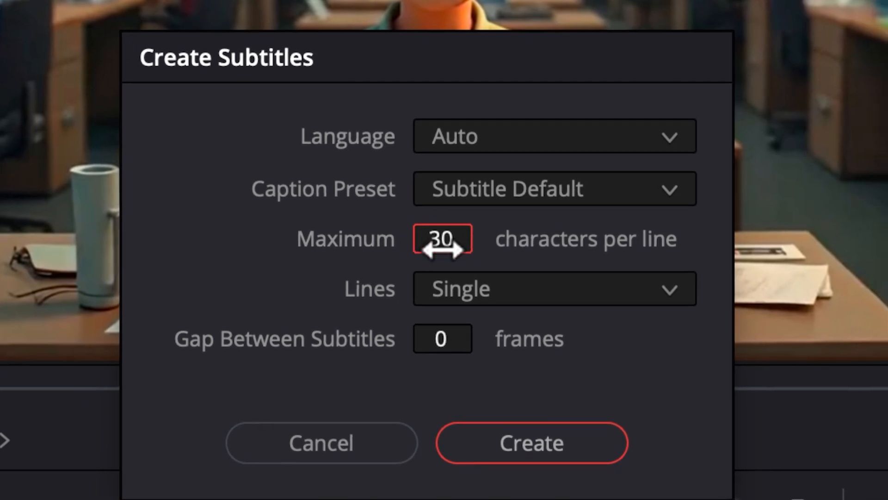
left_click(531, 442)
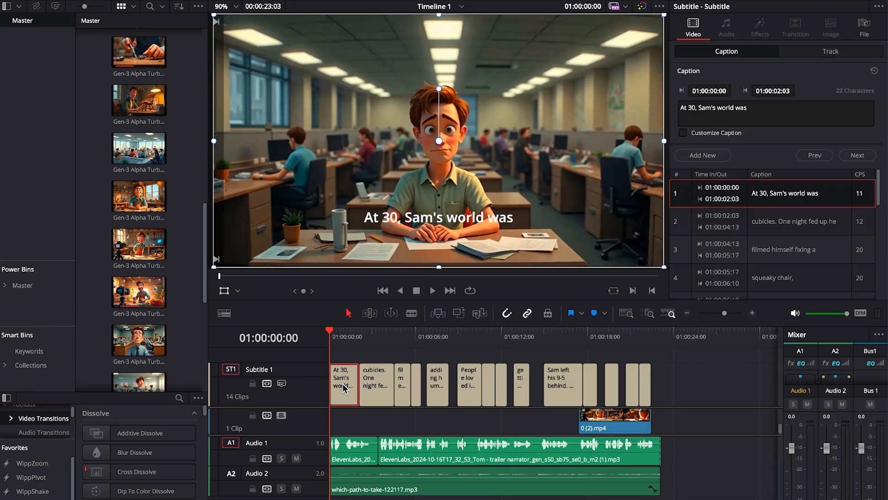
mouse_move(803, 97)
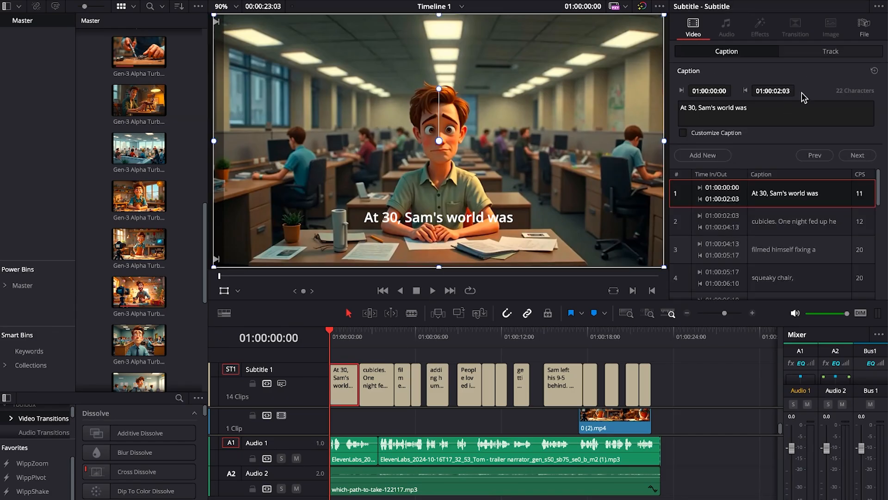
left_click(830, 51)
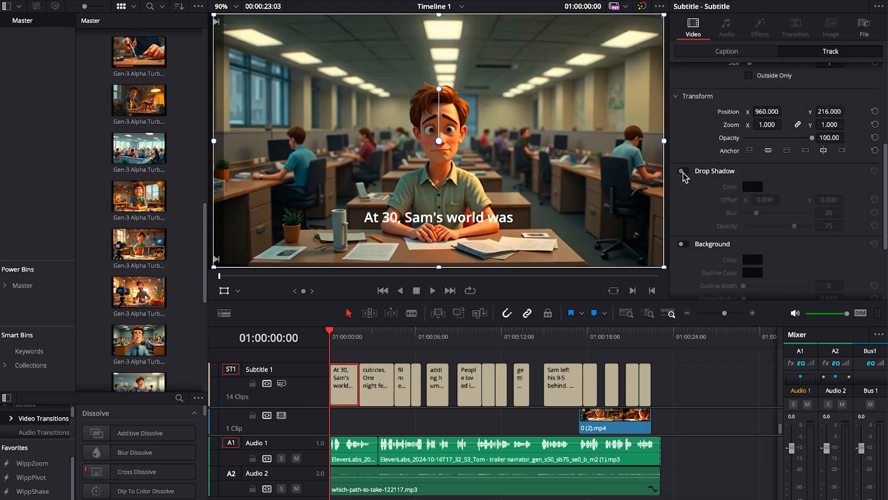
left_click(683, 171)
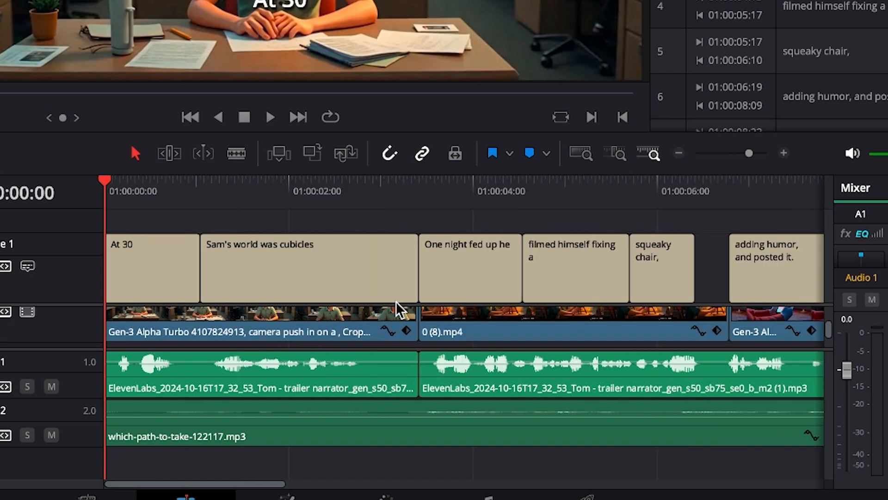
mouse_move(419, 205)
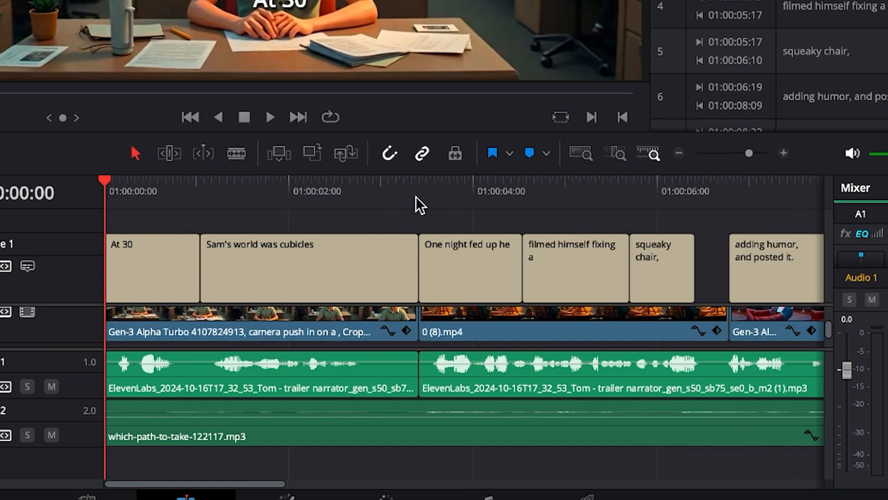